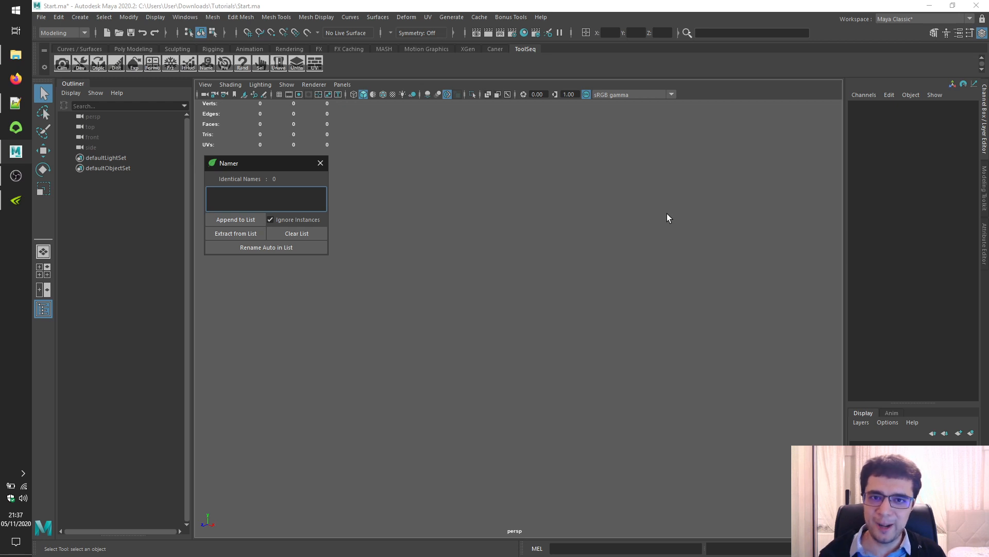
{"action": "mouse_move", "coordinate": [629, 204]}
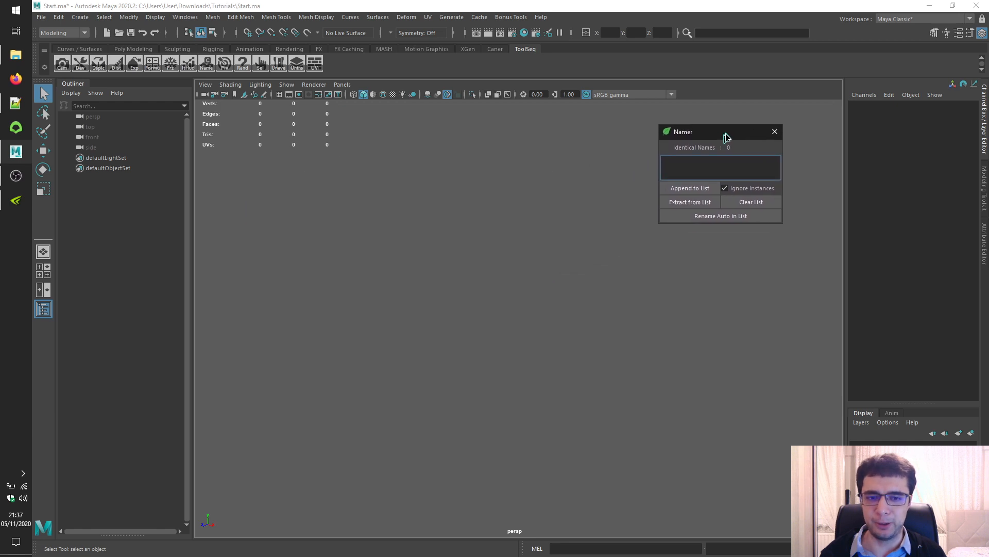
Step: Drag the Namer window by its title bar to the right of the viewport and make it taller
{"action": "left_click_drag", "start_coordinate": [682, 131], "coordinate": [713, 120]}
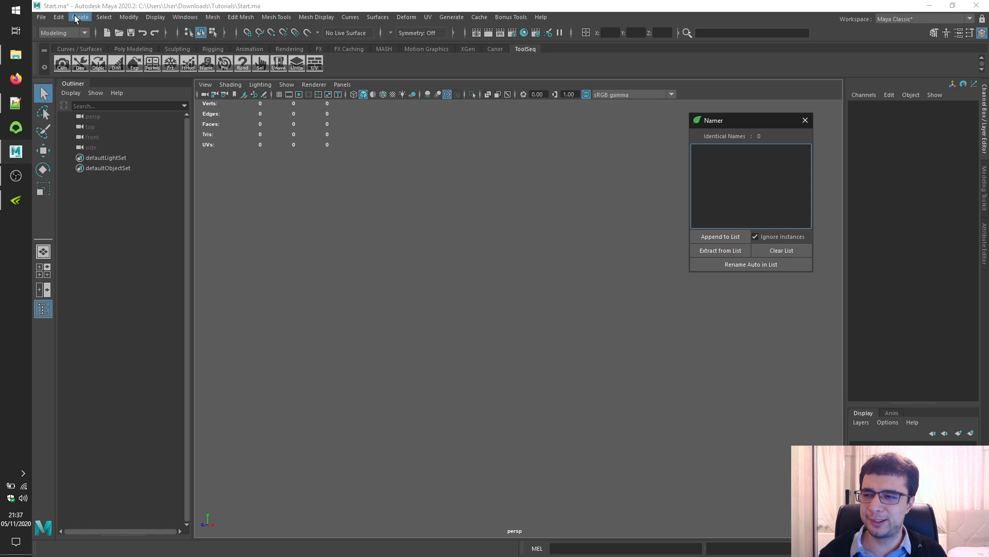
Step: Create a polygon cube and build a 3x3 grid of grouped cubes, group1 through group9
{"action": "left_click", "coordinate": [225, 62]}
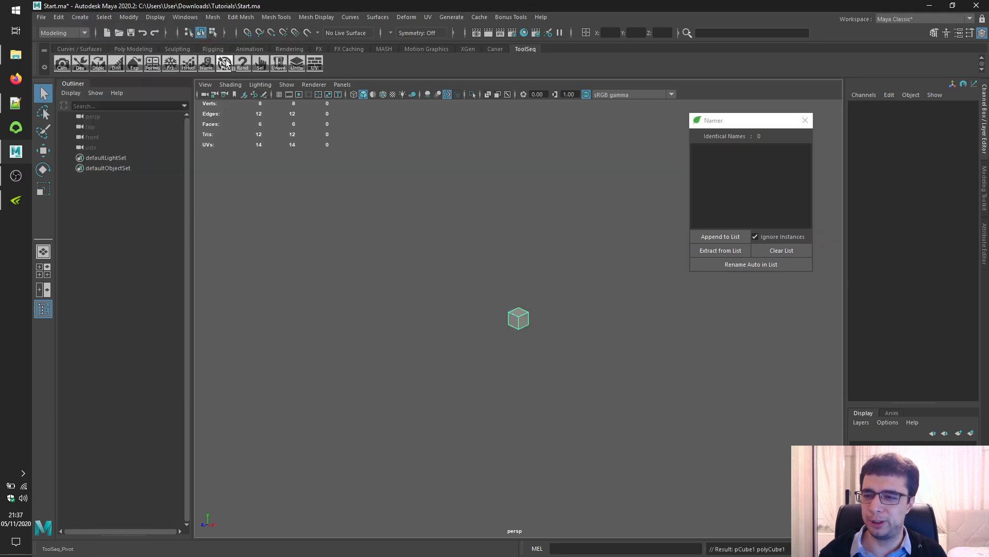
{"action": "left_click", "coordinate": [517, 317]}
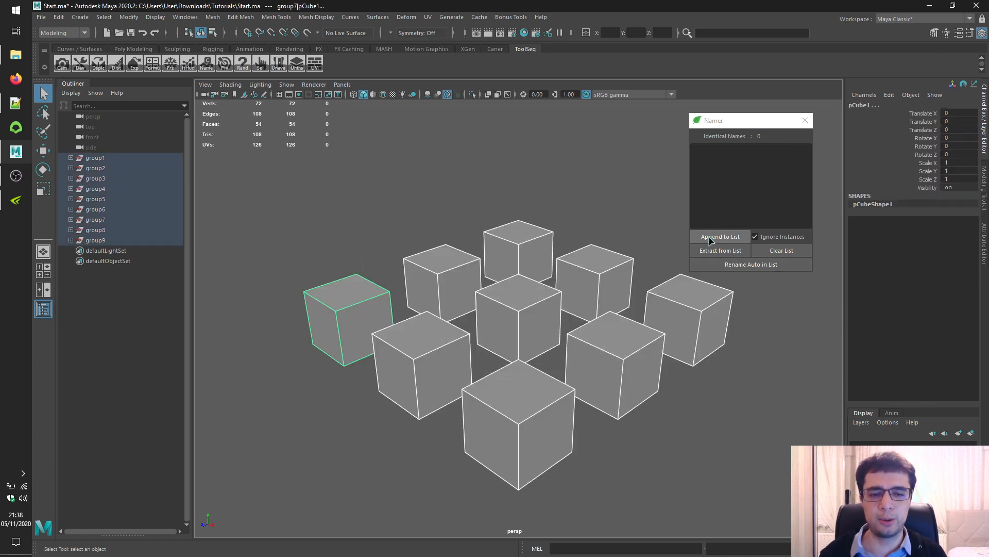
Step: Append the selected cubes to the Namer list and pick one of the identical-name entries
{"action": "left_click", "coordinate": [720, 236]}
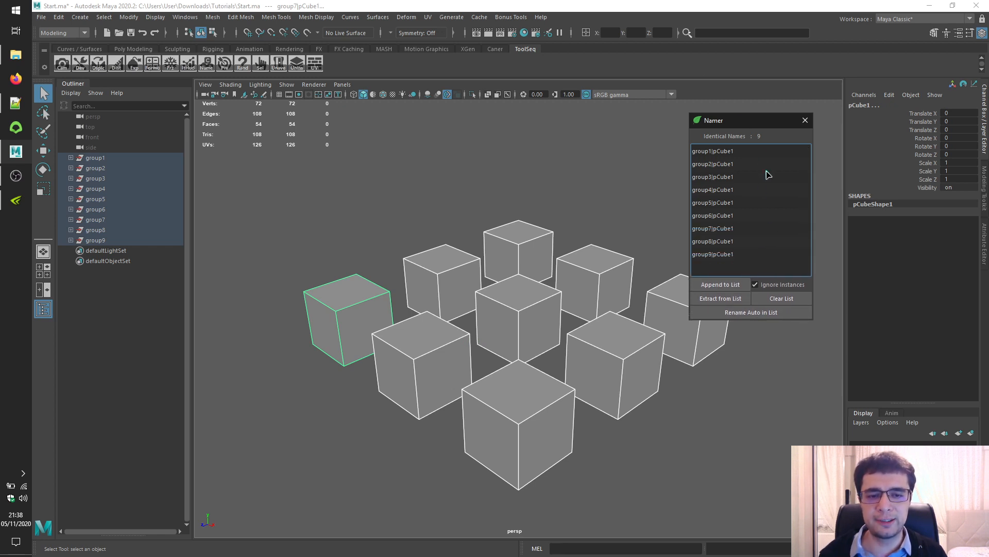
{"action": "mouse_move", "coordinate": [674, 222]}
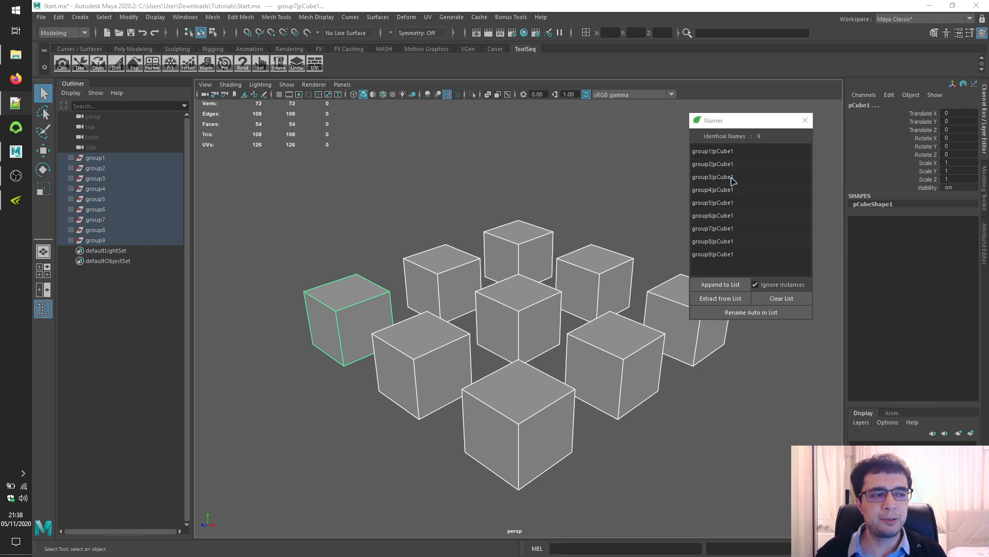
{"action": "mouse_move", "coordinate": [736, 175]}
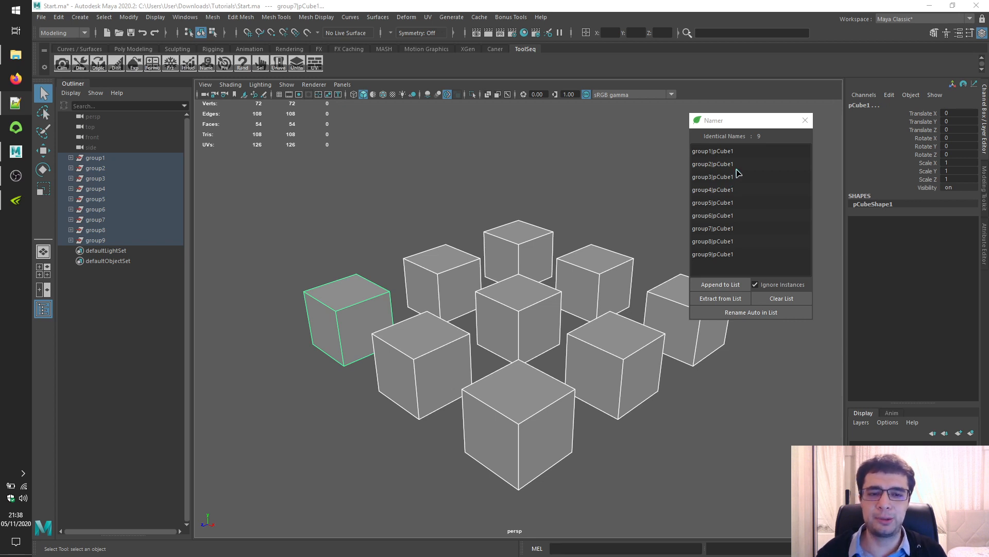
{"action": "left_click", "coordinate": [712, 228]}
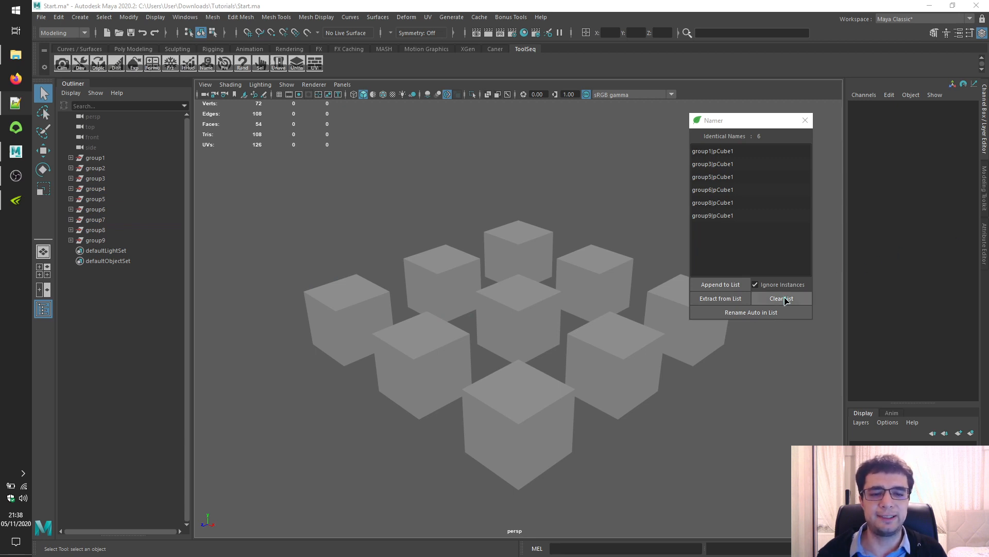
Step: Clear the Namer list so it reports zero identical names
{"action": "left_click", "coordinate": [781, 298]}
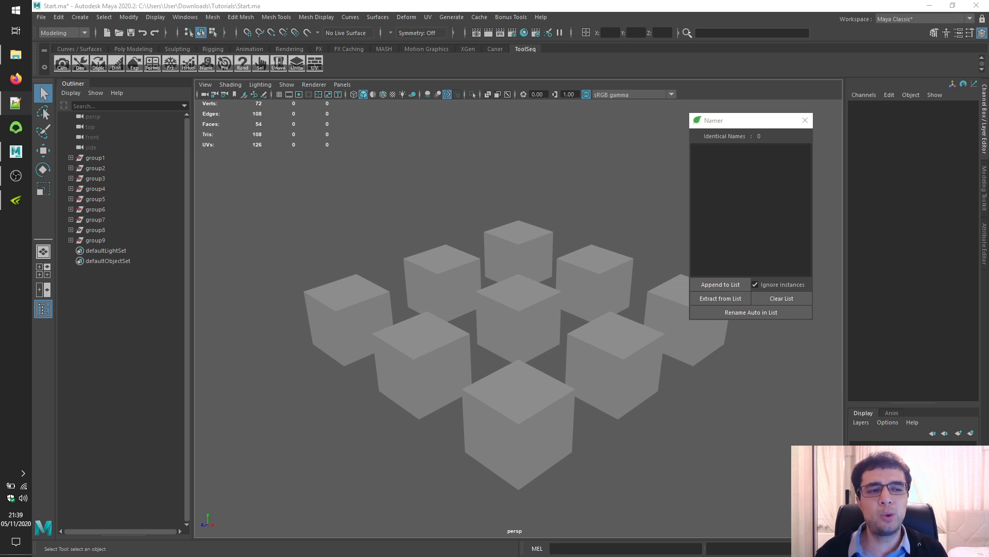
{"action": "mouse_move", "coordinate": [855, 276]}
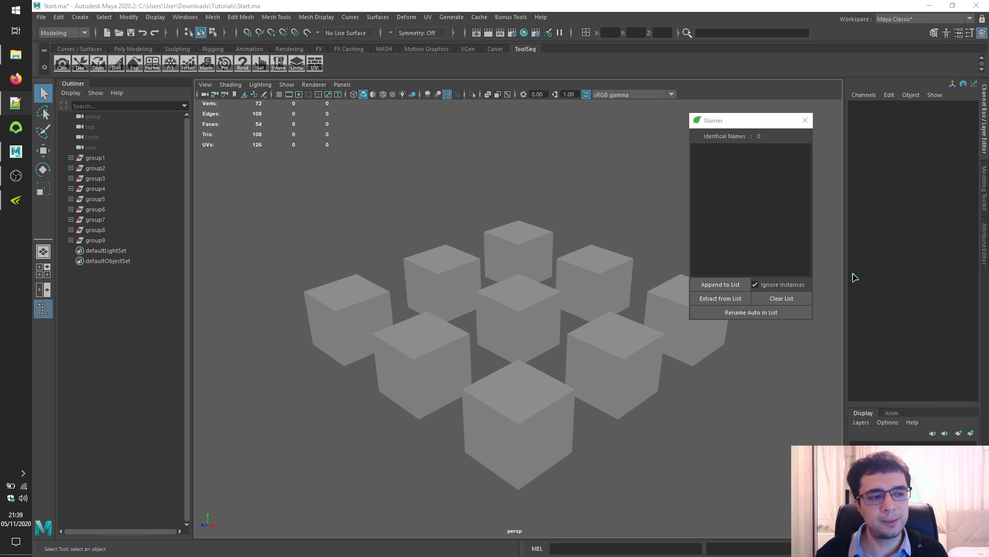
Step: Uncheck Ignore Instances and isolate three new instanced cubes grouped as group10 to group12
{"action": "left_click", "coordinate": [755, 284]}
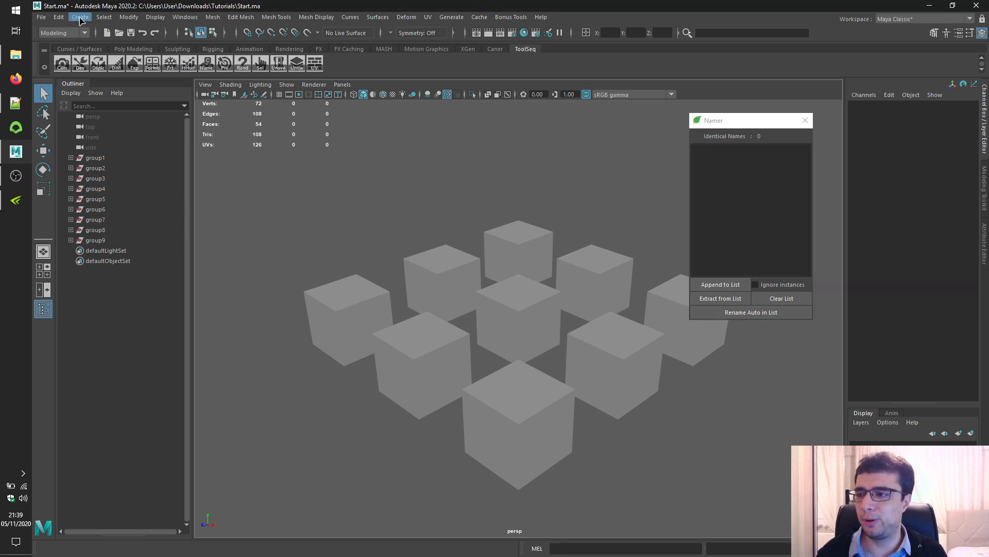
{"action": "left_click", "coordinate": [80, 18]}
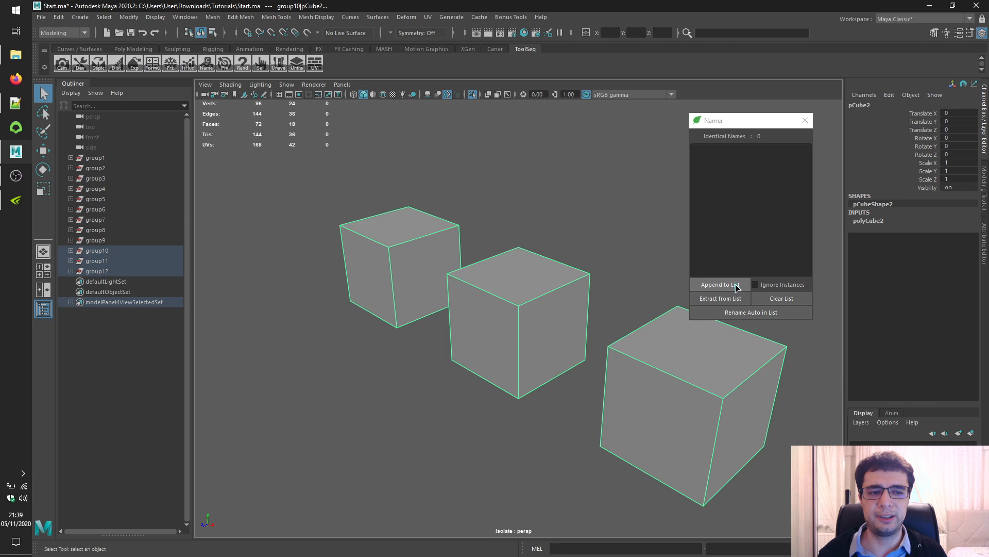
Step: Append the three instanced cubes, listed in red as group10|pCube2 to group12|pCube2
{"action": "left_click", "coordinate": [719, 284]}
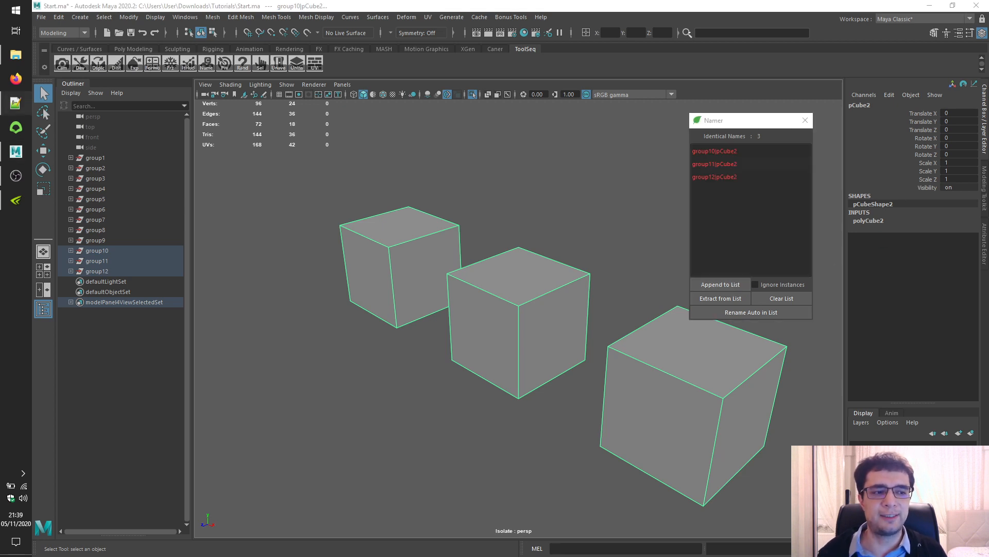
{"action": "mouse_move", "coordinate": [693, 209]}
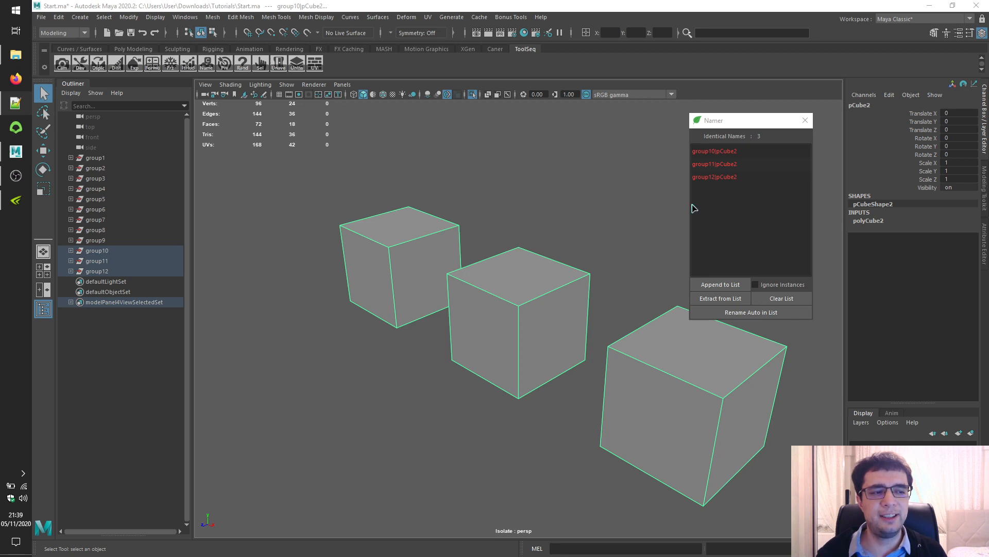
{"action": "mouse_move", "coordinate": [720, 136]}
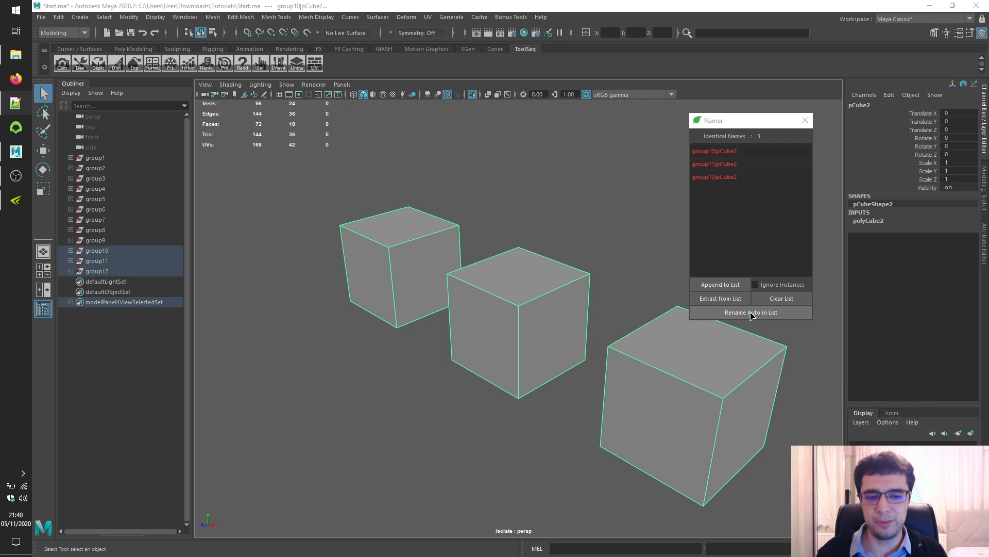
Step: Clear the list, then append group1 through group9 so nine identical pCube1 names appear
{"action": "left_click", "coordinate": [782, 298]}
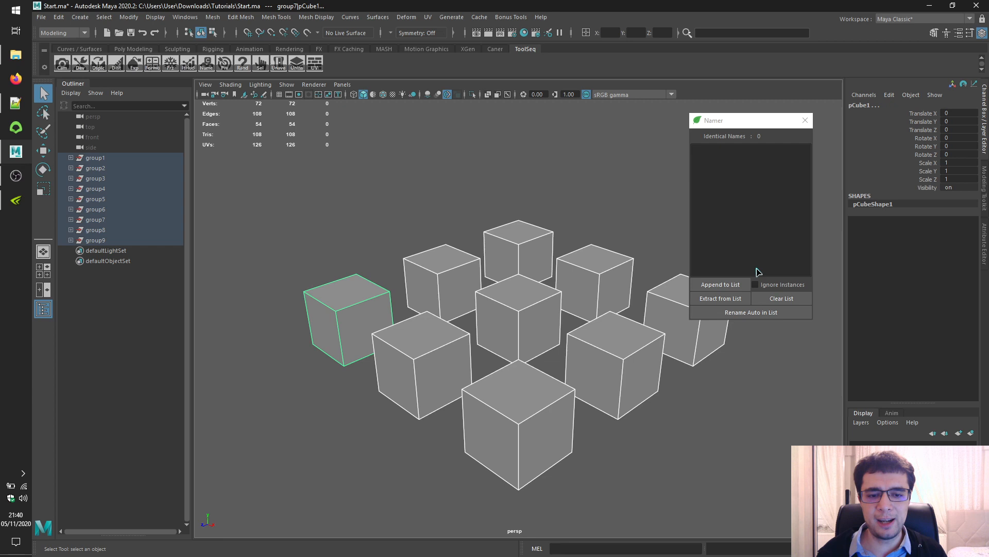
{"action": "left_click", "coordinate": [720, 284]}
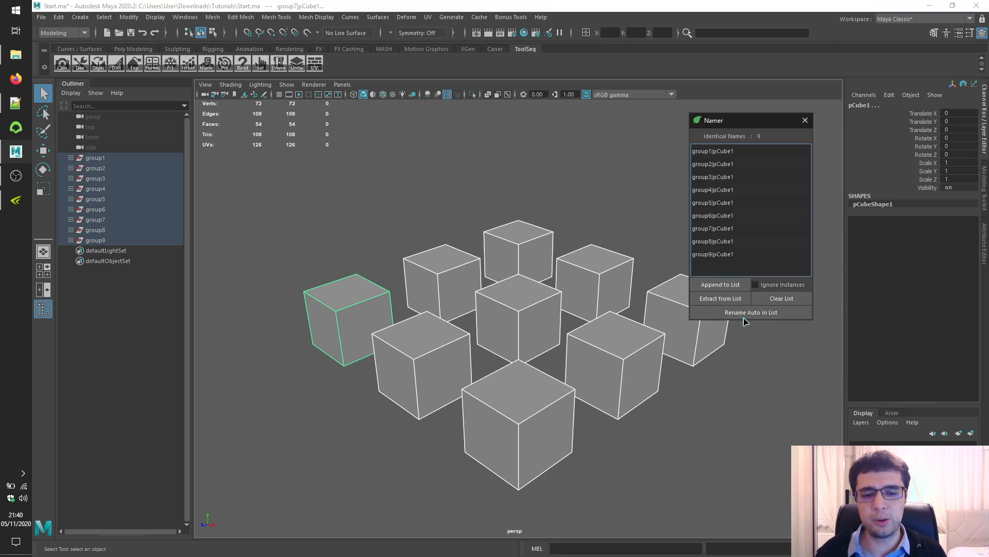
Step: Rename Auto in List to get group1_pCube1 etc., then check group1_pCube1 in the Outliner
{"action": "left_click", "coordinate": [750, 312]}
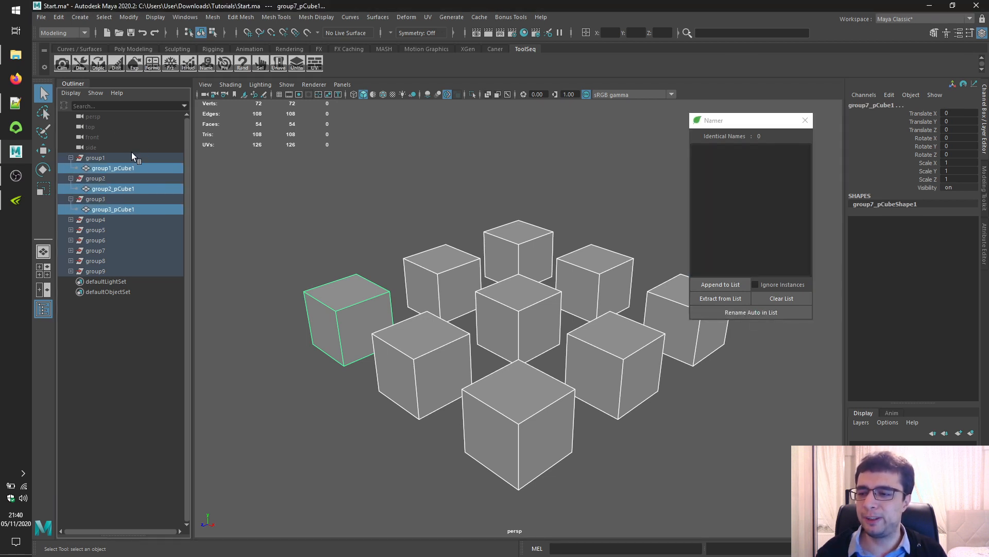
{"action": "left_click", "coordinate": [112, 167]}
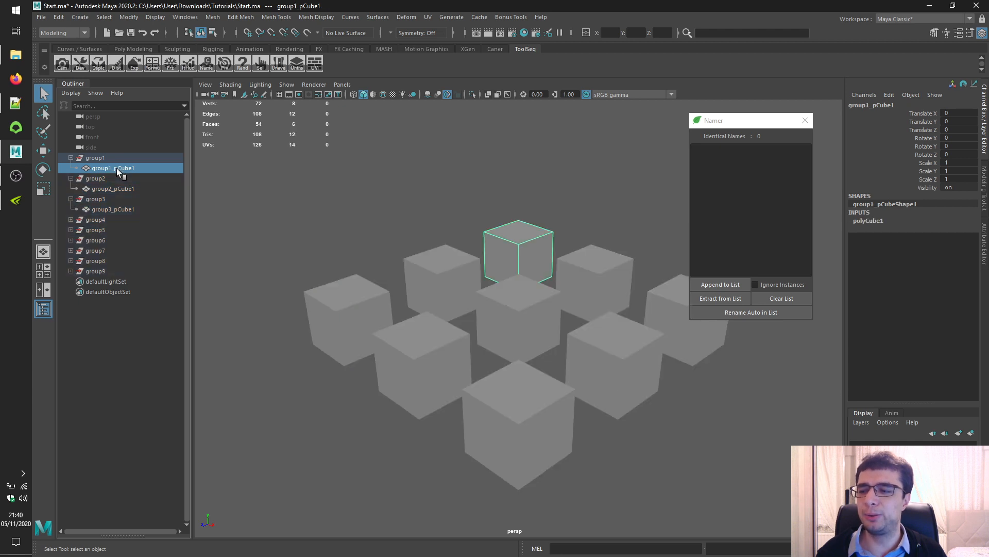